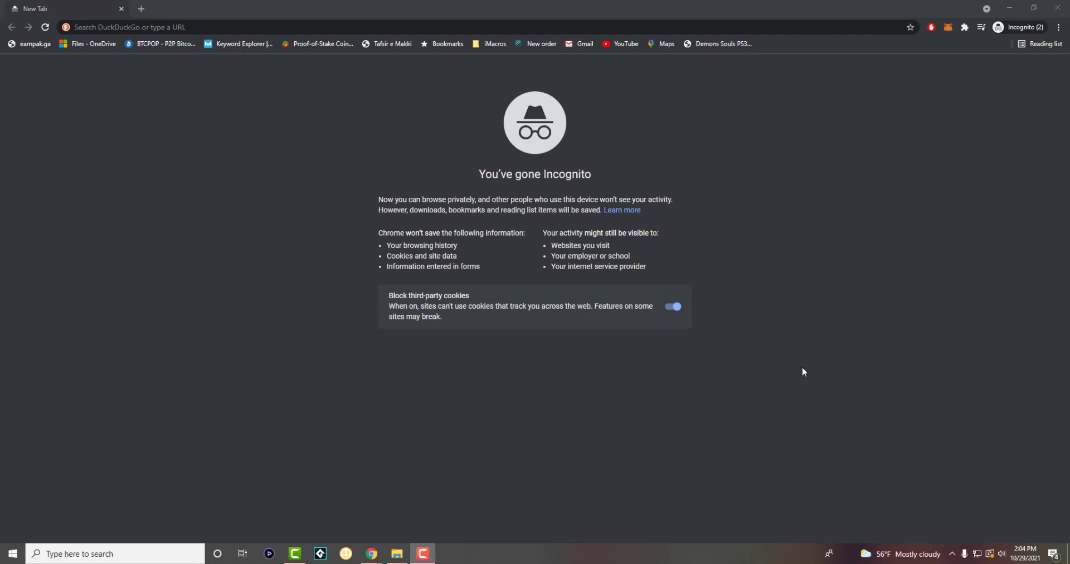
pyautogui.moveTo(407, 292)
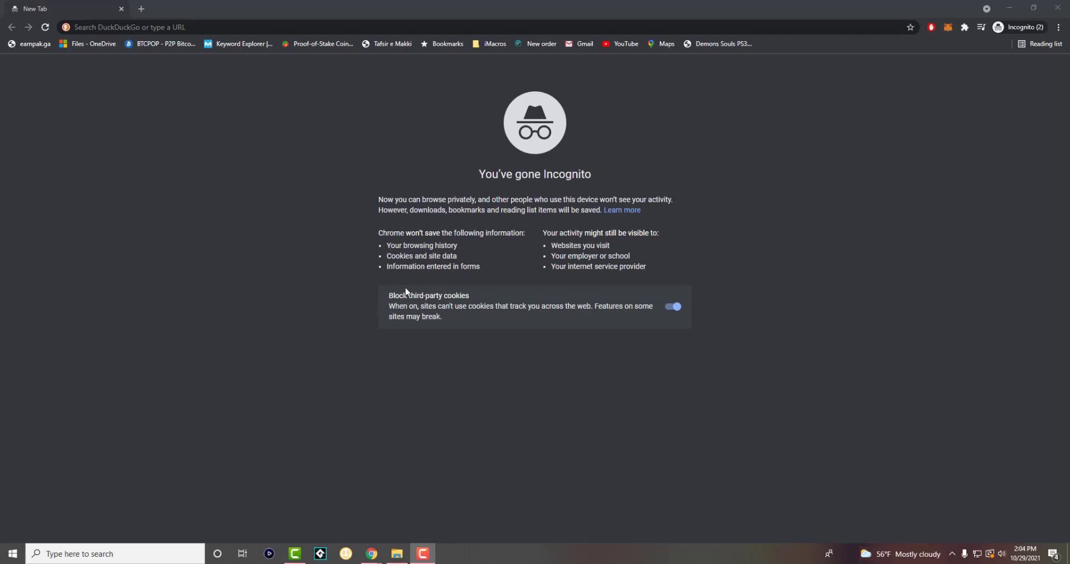
pyautogui.moveTo(416, 288)
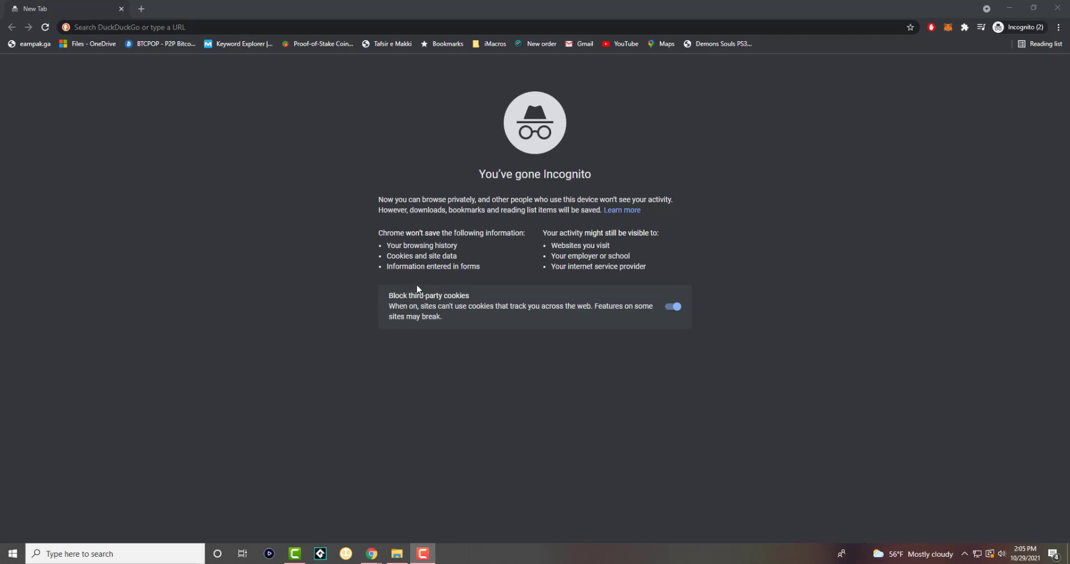
pyautogui.moveTo(1060, 28)
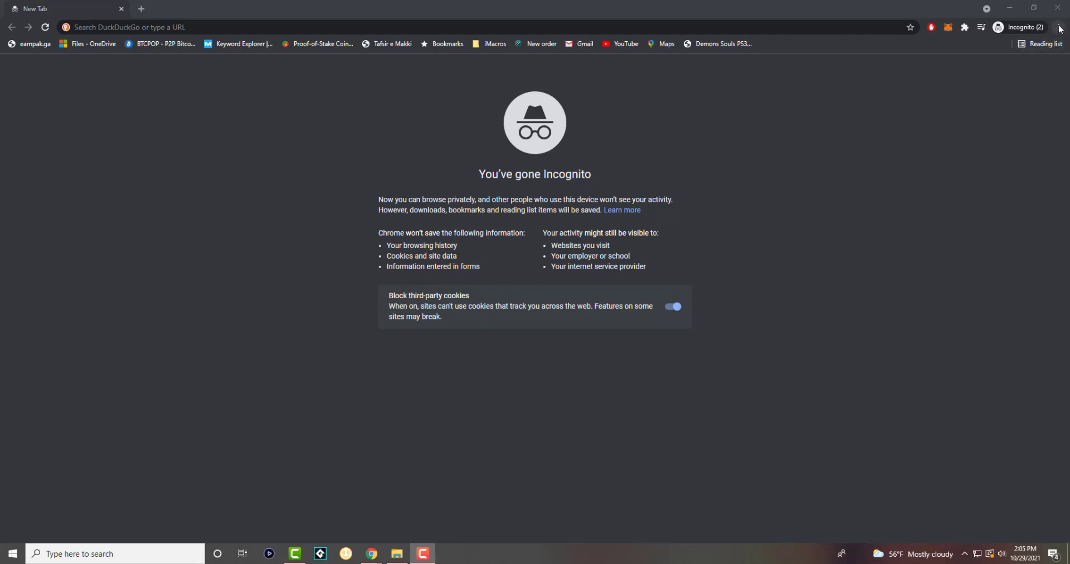
# Reach the Extensions page from Chrome's three-dot menu under More tools
pyautogui.click(1058, 28)
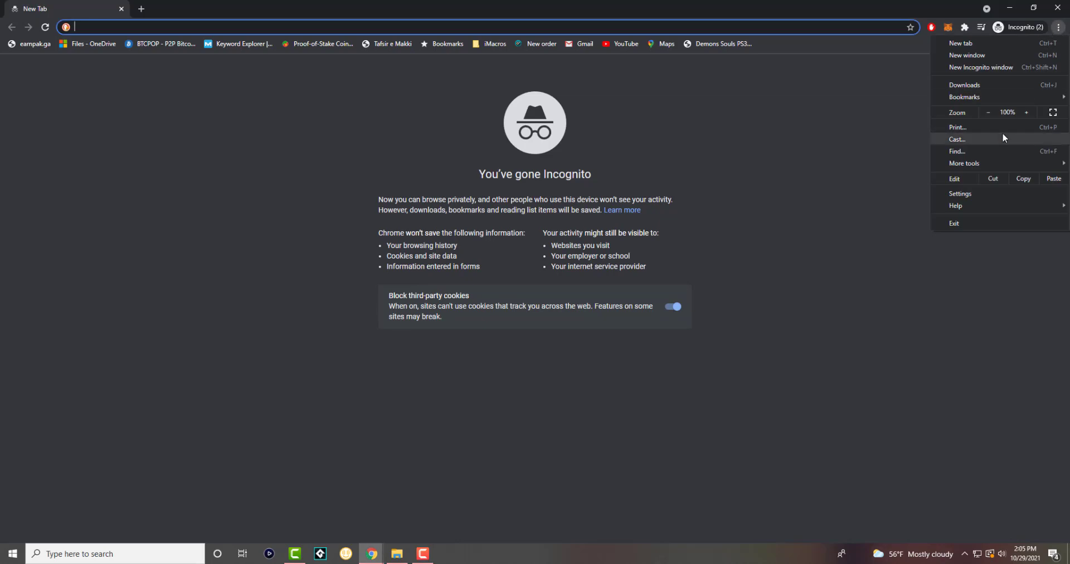
pyautogui.moveTo(967, 140)
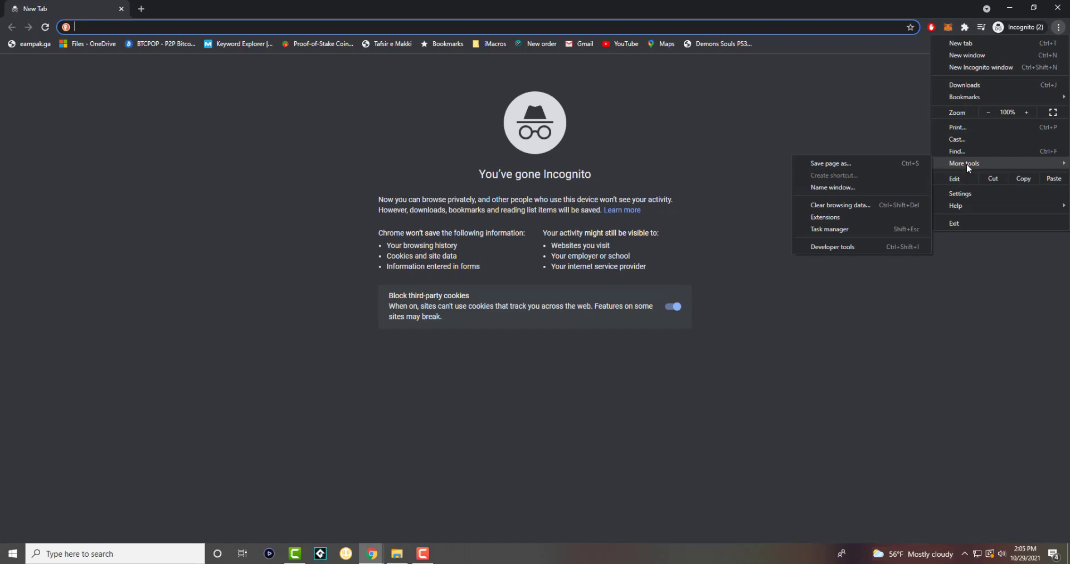
pyautogui.moveTo(825, 218)
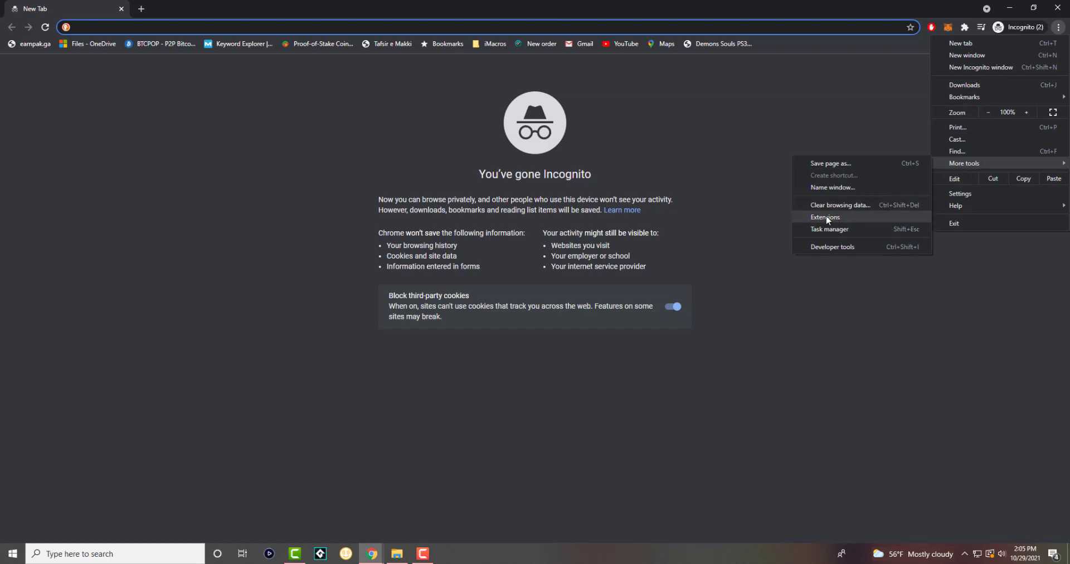
pyautogui.click(825, 217)
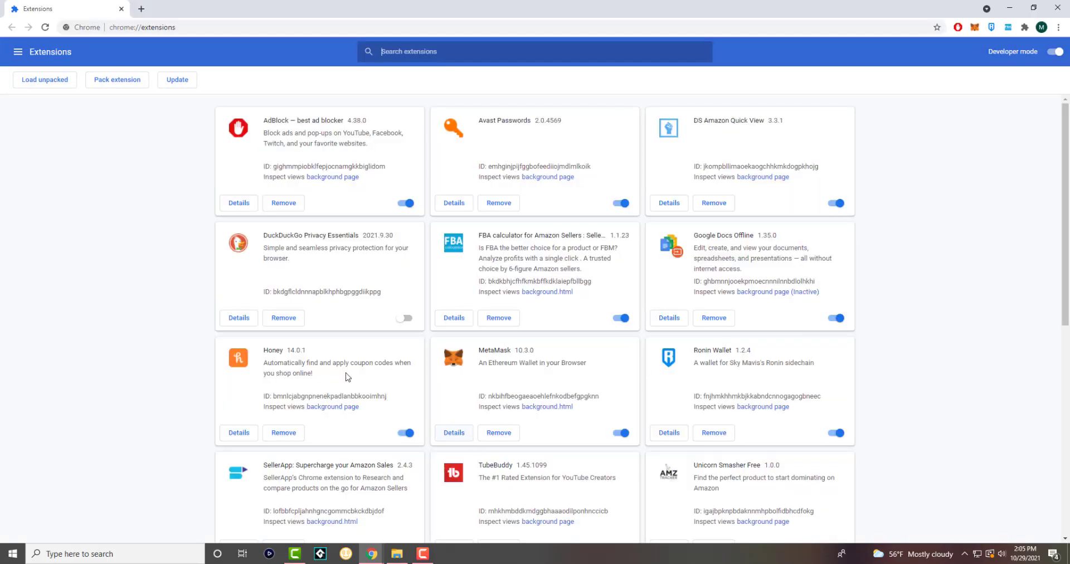
pyautogui.moveTo(704, 524)
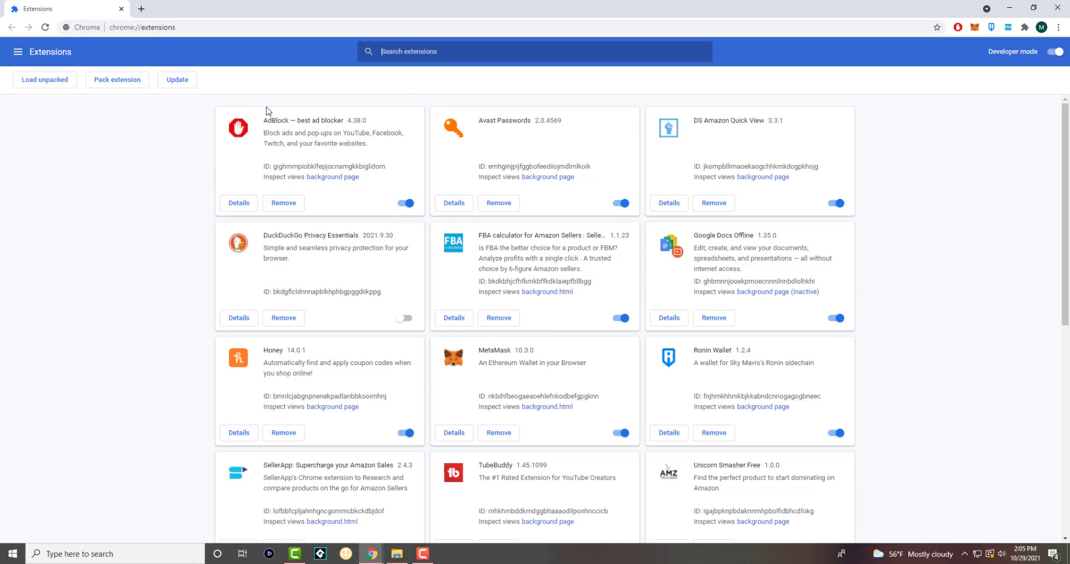
pyautogui.moveTo(305, 120)
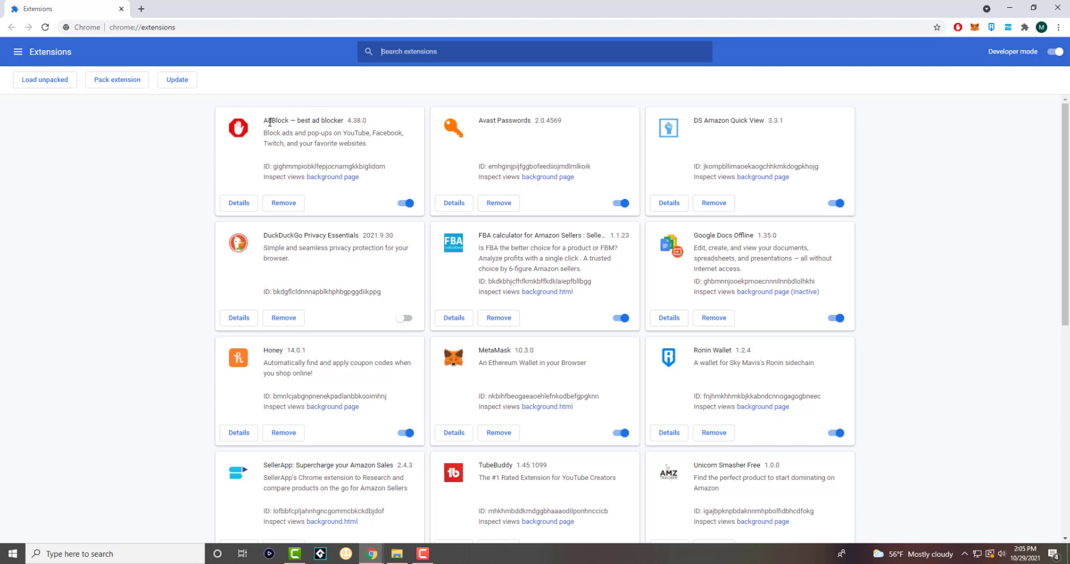
pyautogui.moveTo(389, 145)
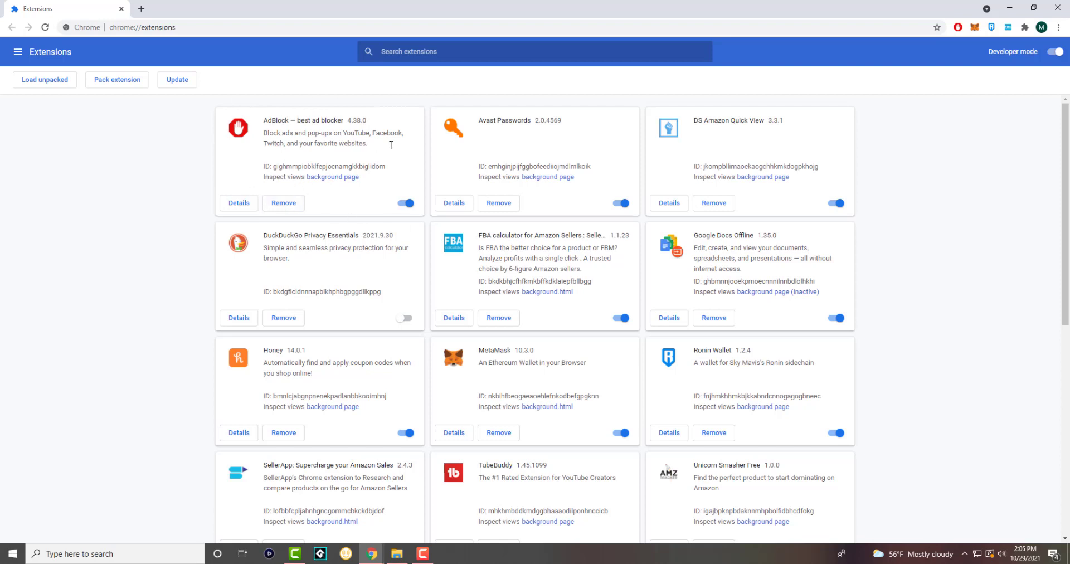
pyautogui.moveTo(238, 202)
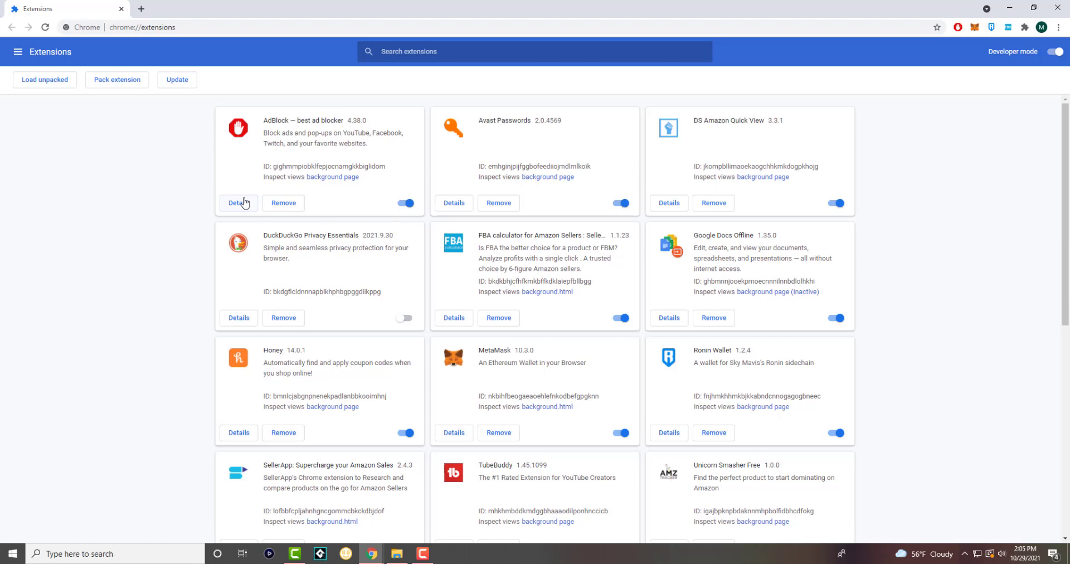
# View AdBlock's details and confirm the Allow in Incognito toggle is switched on
pyautogui.click(237, 203)
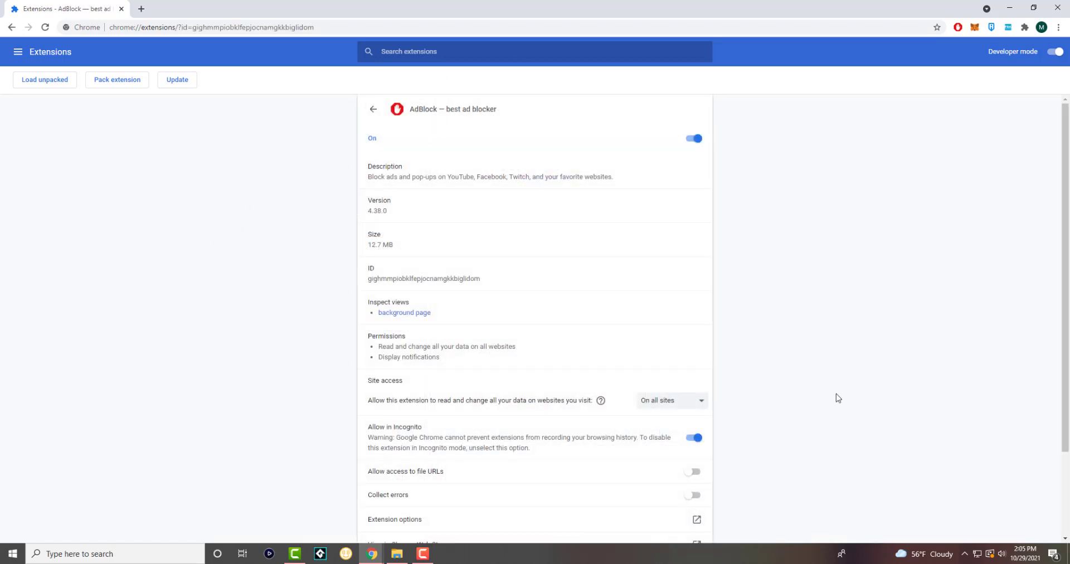
pyautogui.moveTo(321, 173)
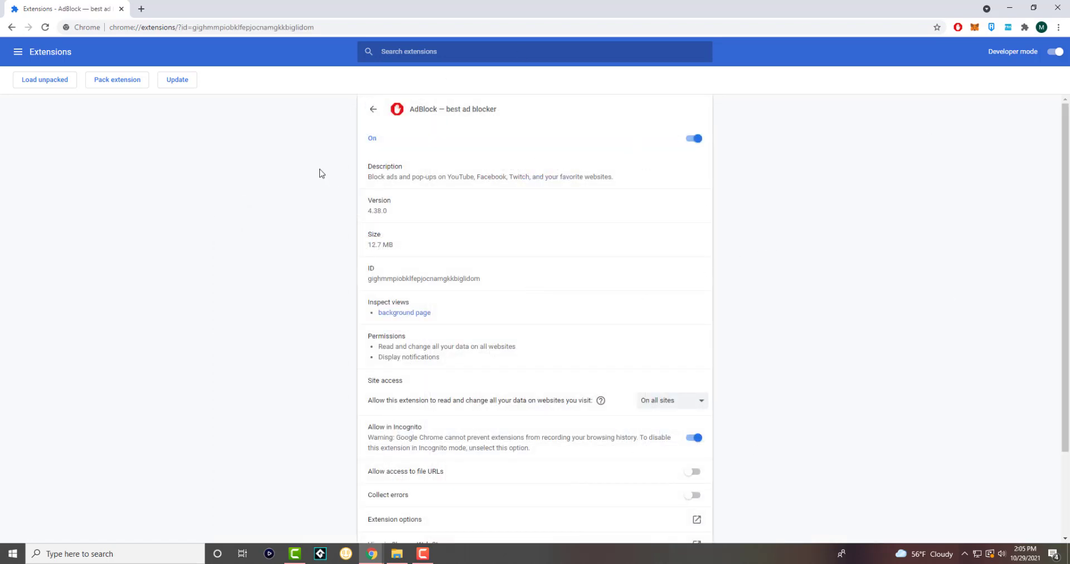
pyautogui.scroll(-3)
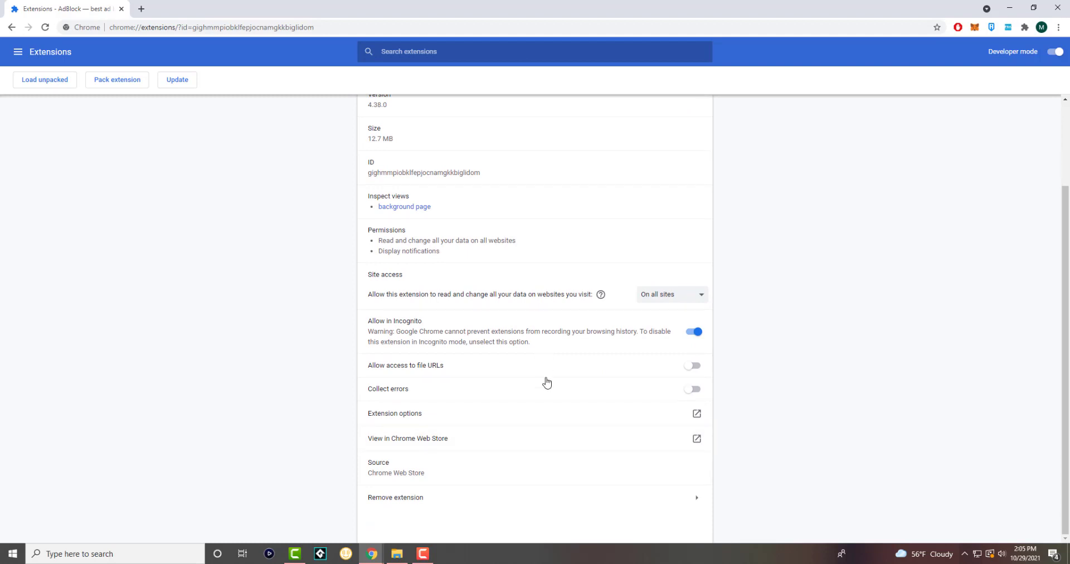
pyautogui.moveTo(496, 369)
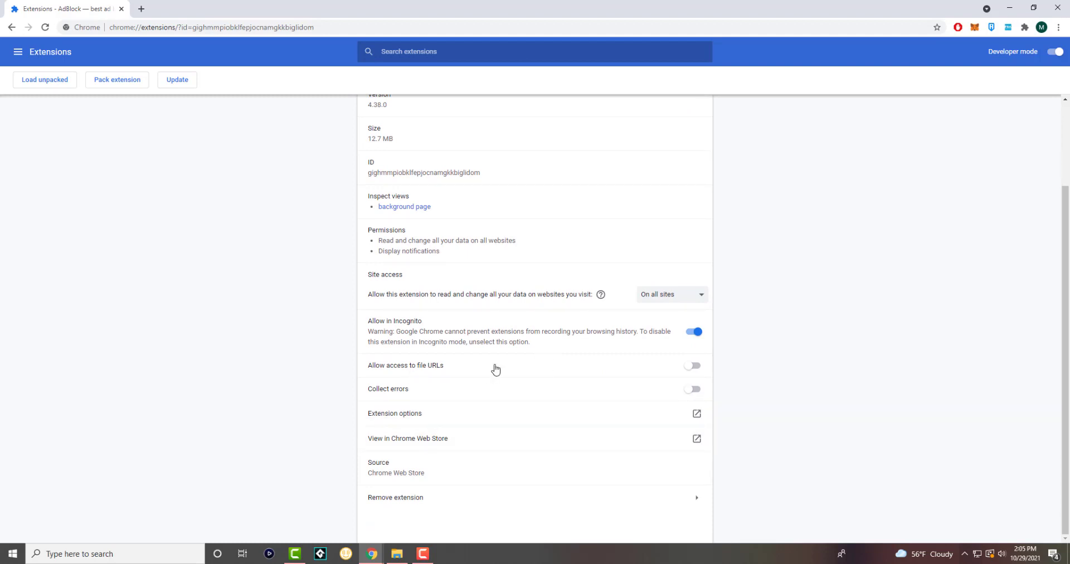
pyautogui.moveTo(498, 361)
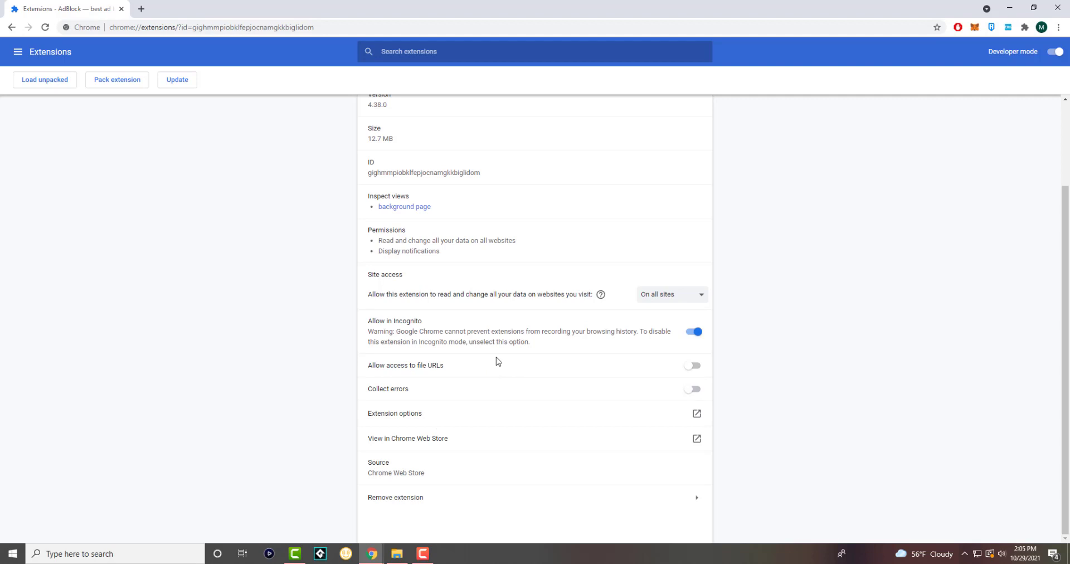
pyautogui.scroll(3)
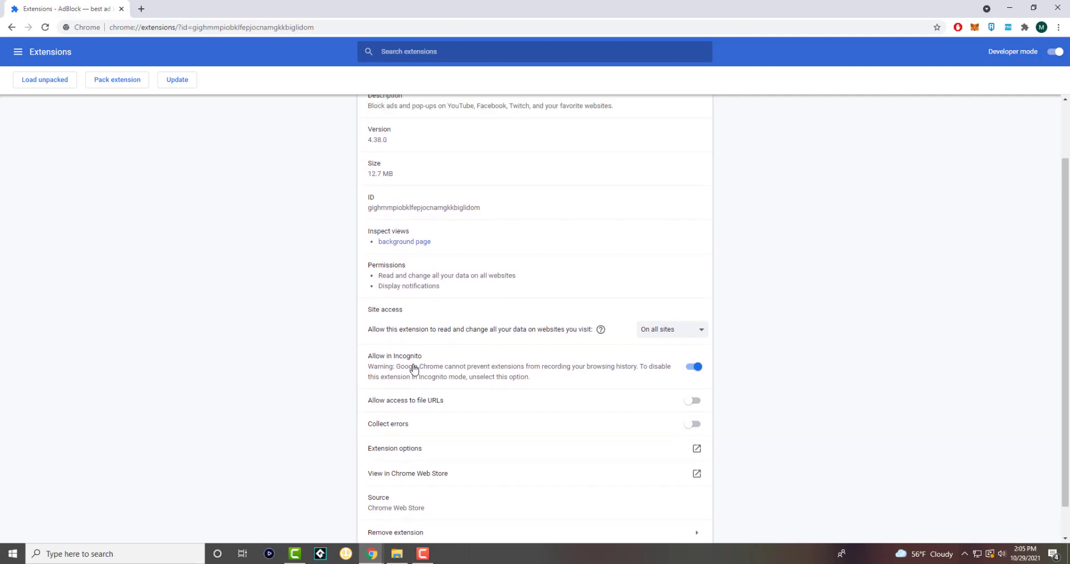
pyautogui.moveTo(389, 373)
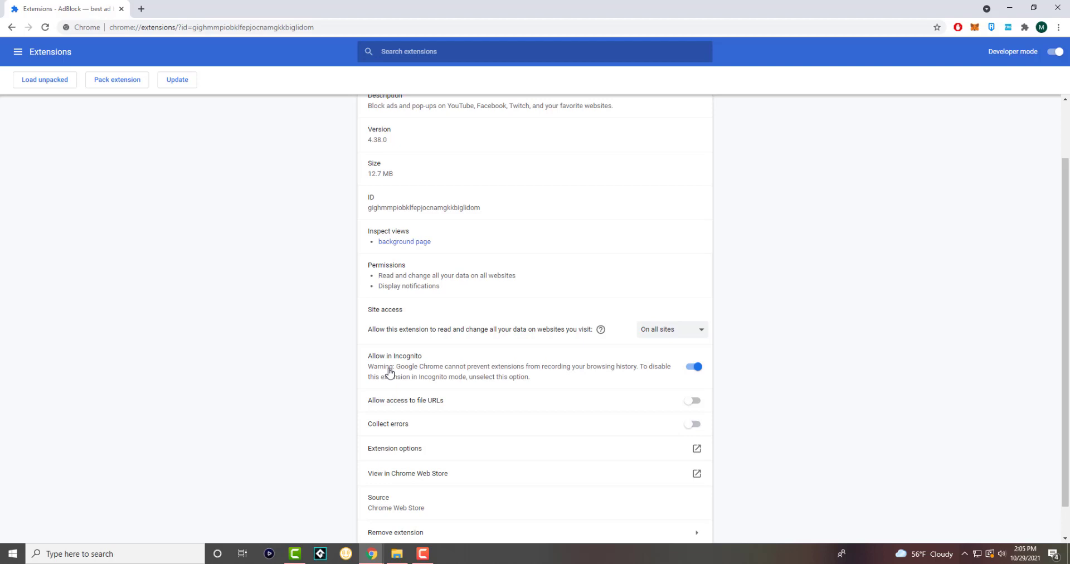
pyautogui.moveTo(399, 374)
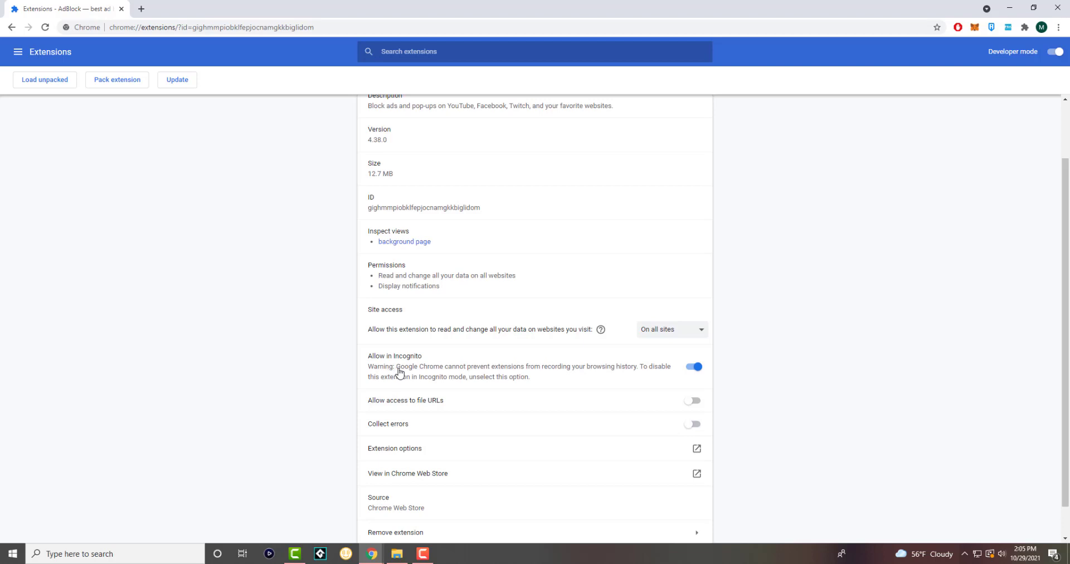
pyautogui.moveTo(525, 383)
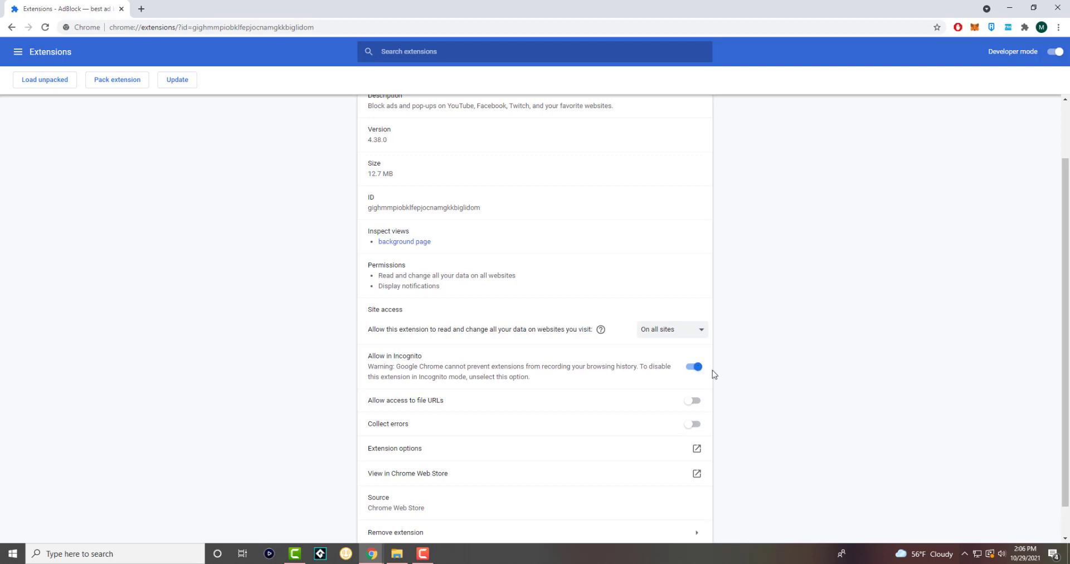
pyautogui.moveTo(699, 376)
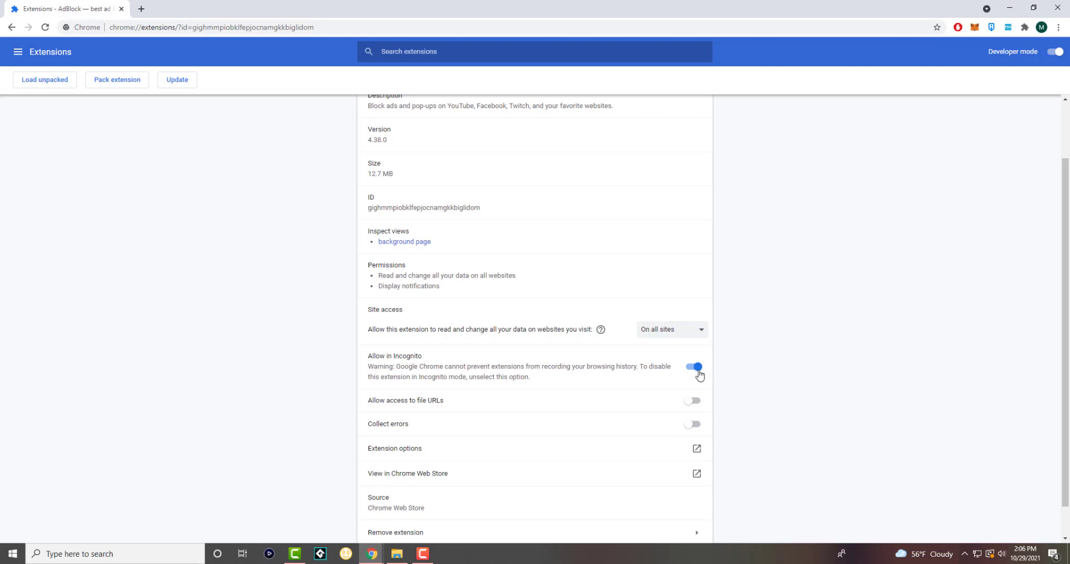
pyautogui.scroll(3)
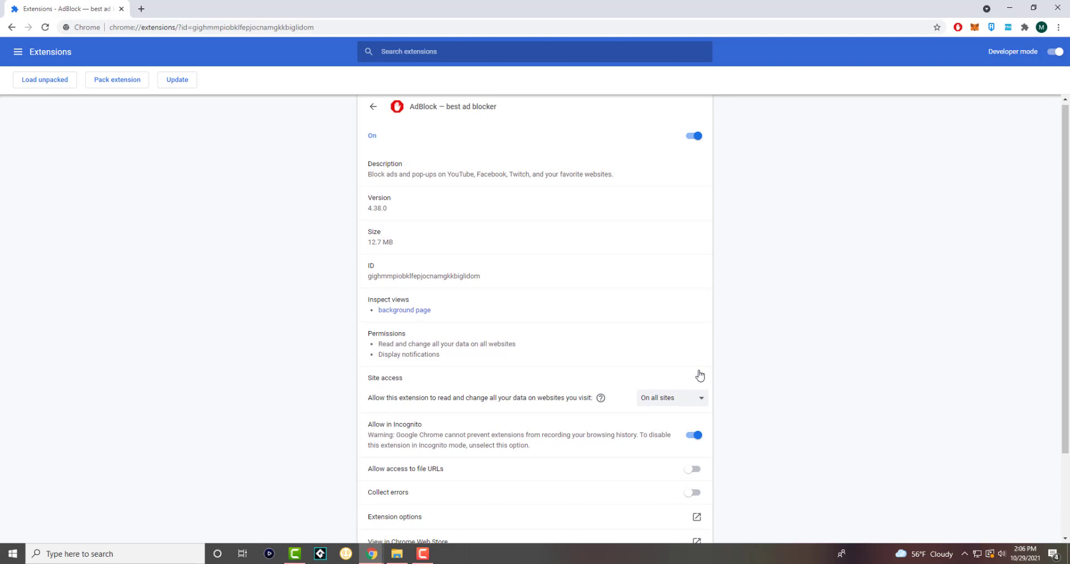